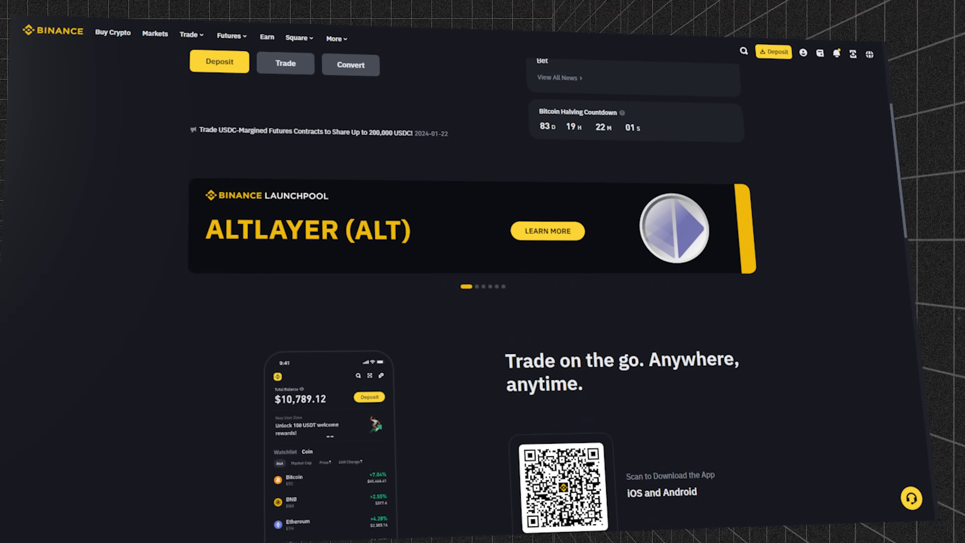
# Step: Open the AltLayer (ALT) Launchpool announcement from the Binance homepage banner
pyautogui.click(547, 231)
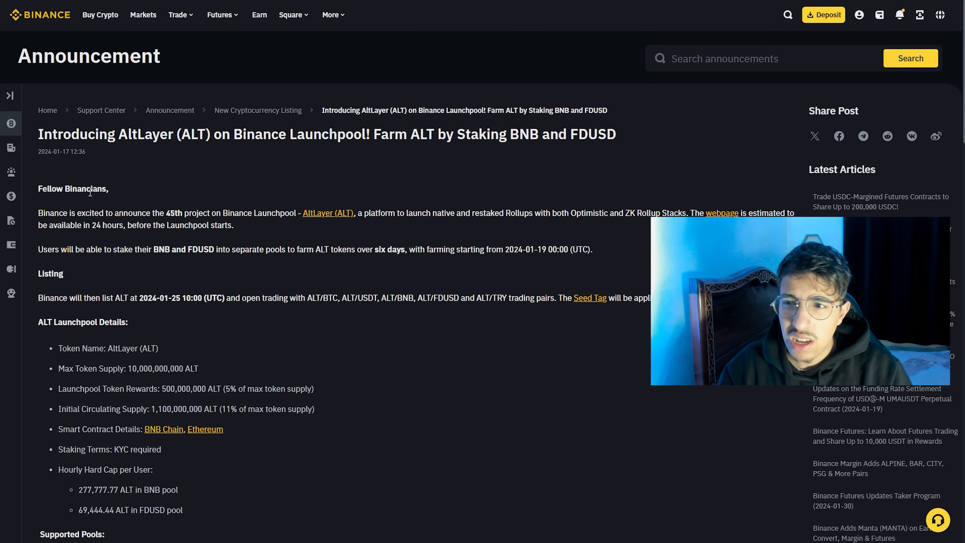
pyautogui.moveTo(135, 205)
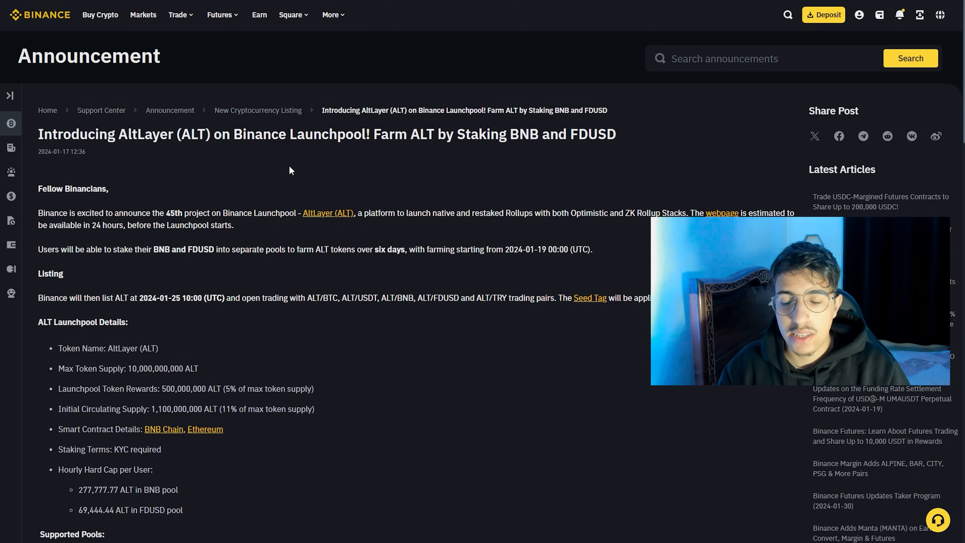
pyautogui.moveTo(220, 148)
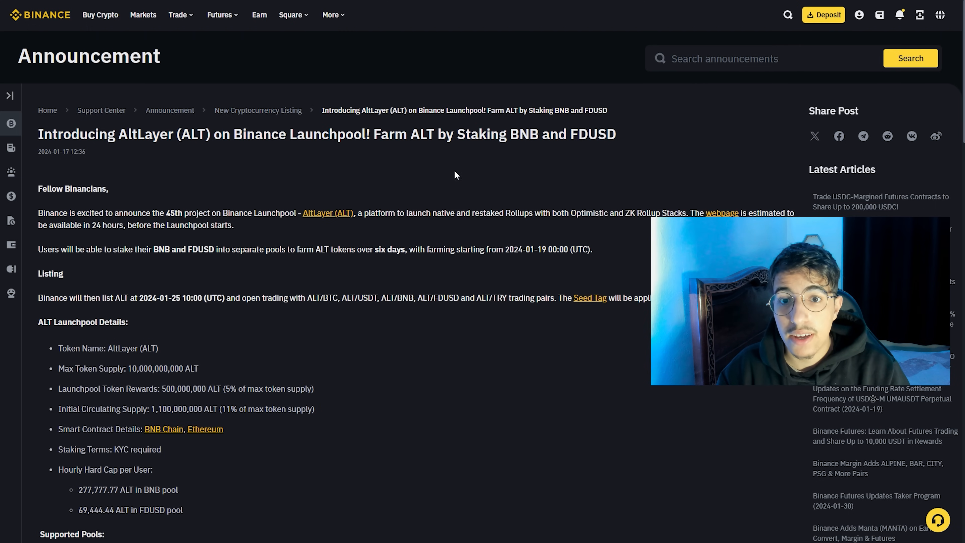
pyautogui.moveTo(556, 159)
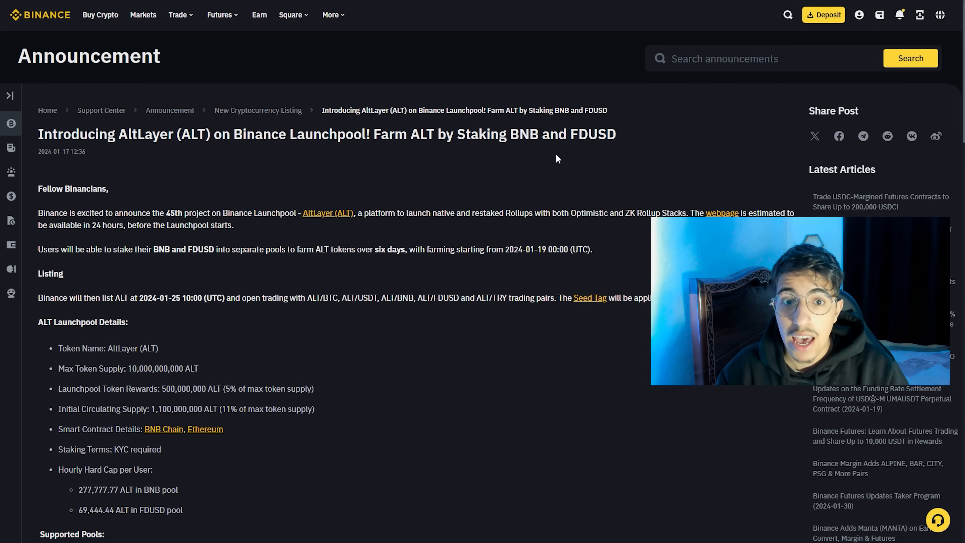
pyautogui.scroll(-3)
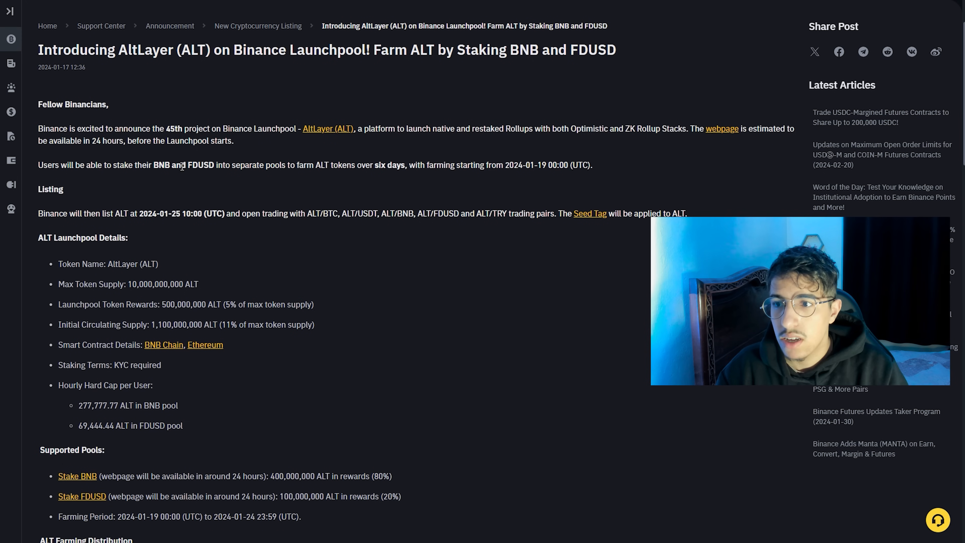
pyautogui.scroll(-3)
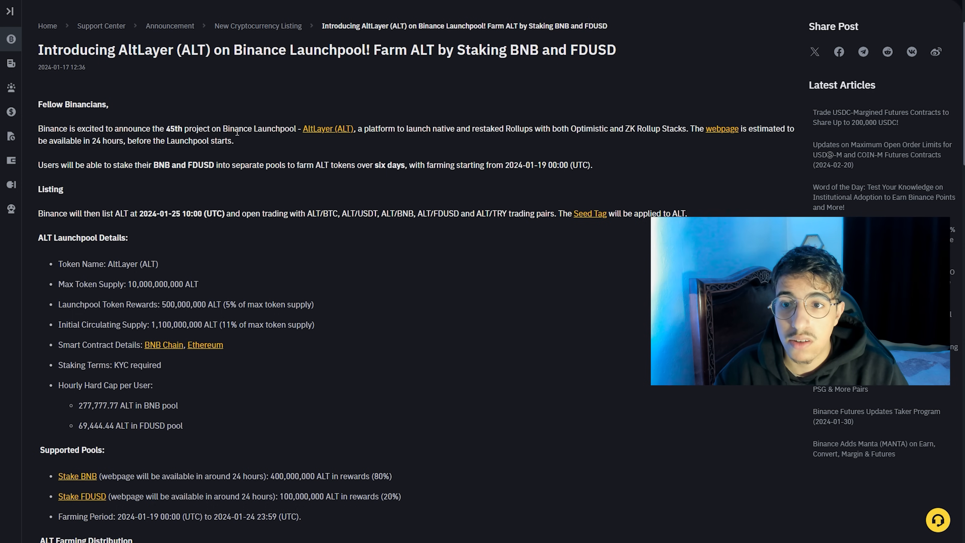
pyautogui.moveTo(181, 138)
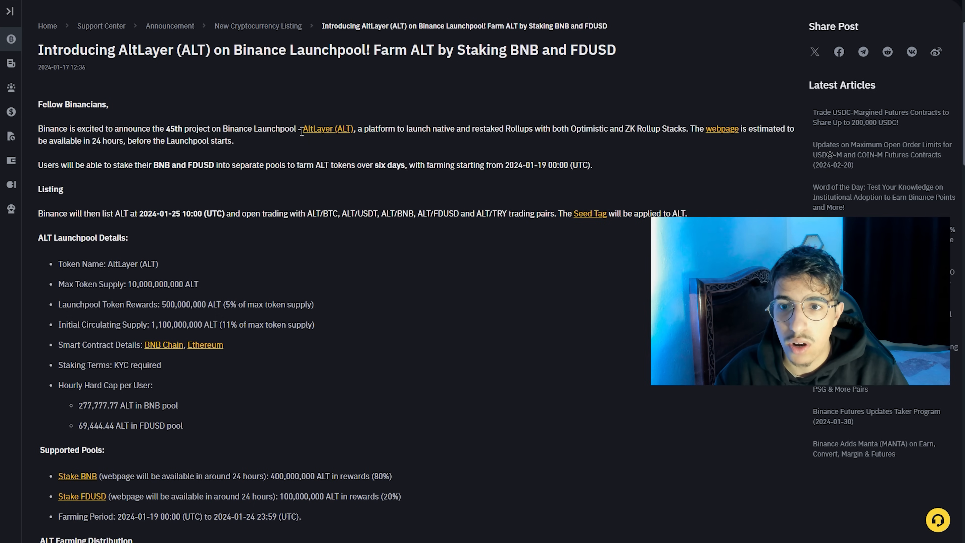
pyautogui.moveTo(427, 140)
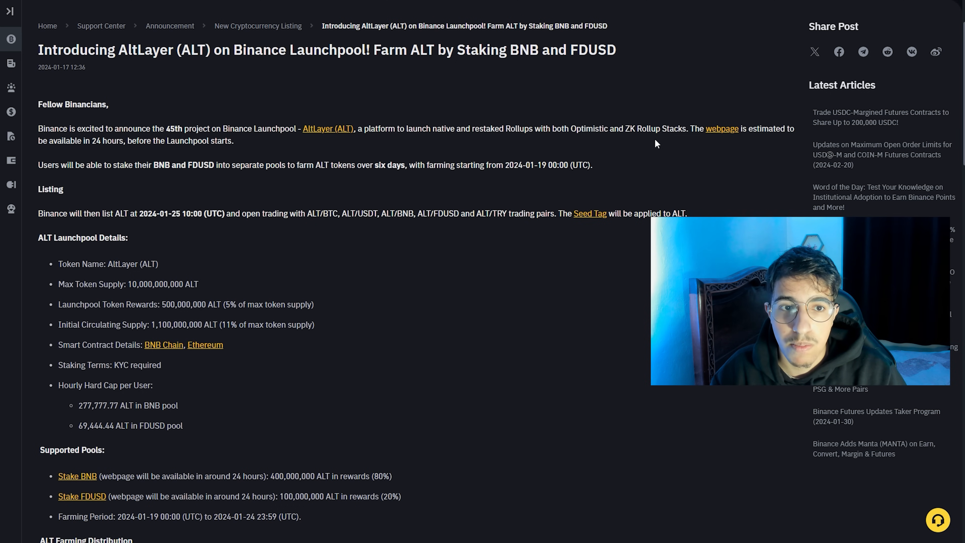
pyautogui.moveTo(722, 129)
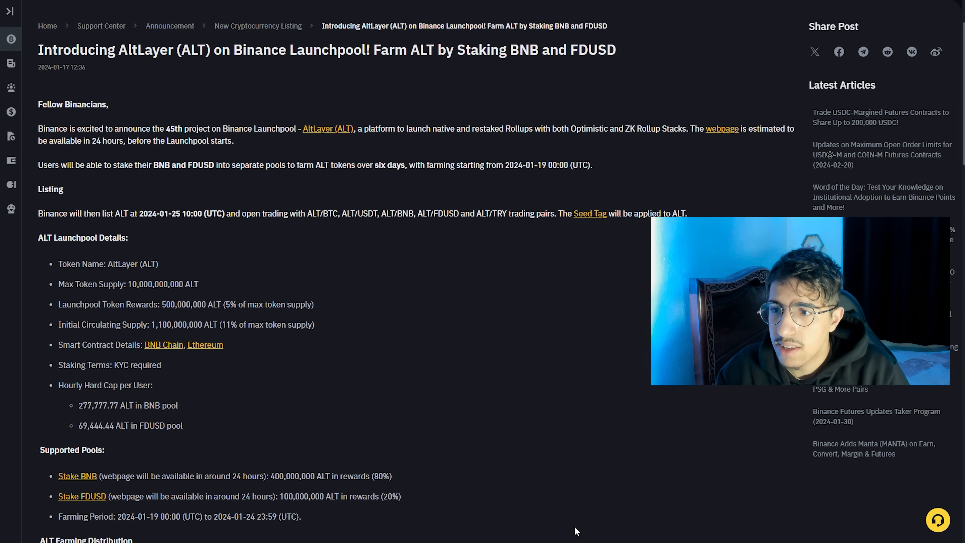
pyautogui.moveTo(120, 222)
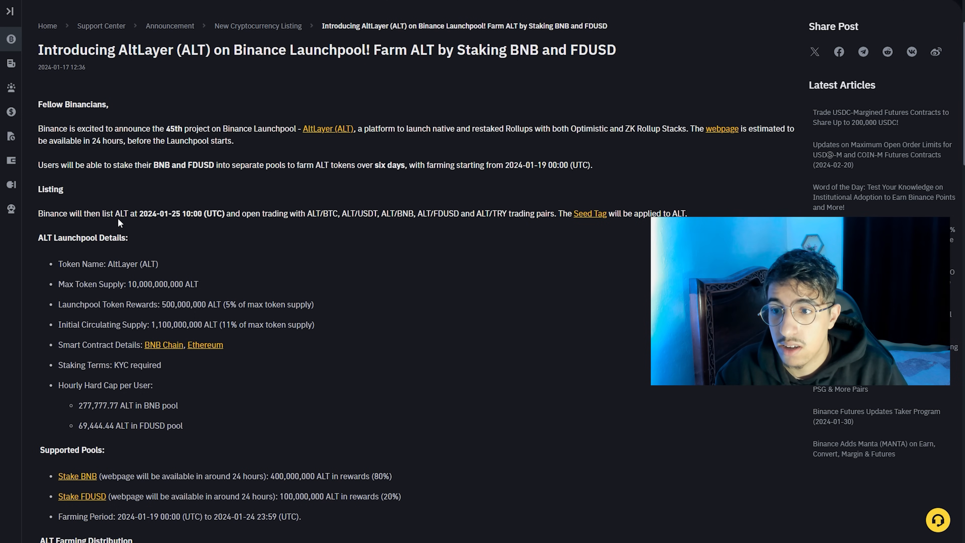
pyautogui.moveTo(187, 224)
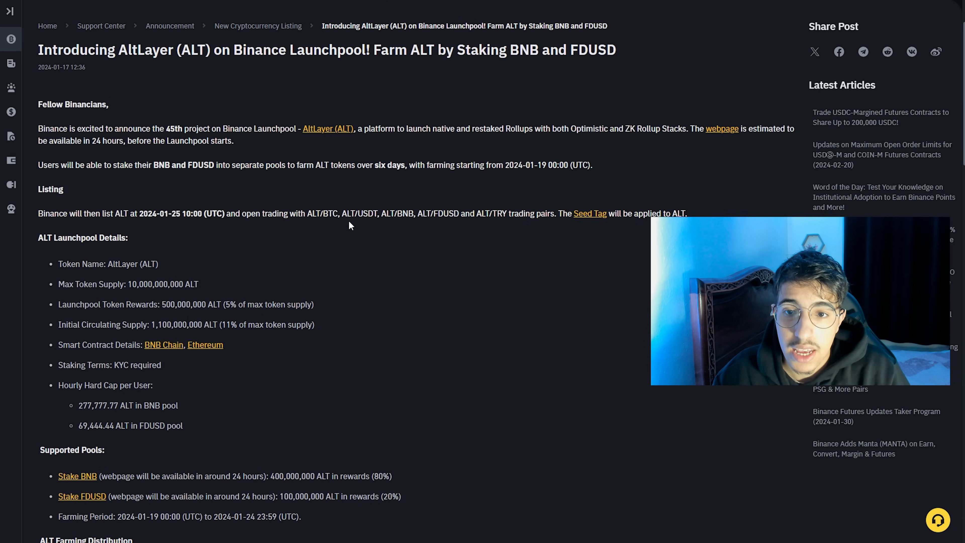
pyautogui.moveTo(404, 301)
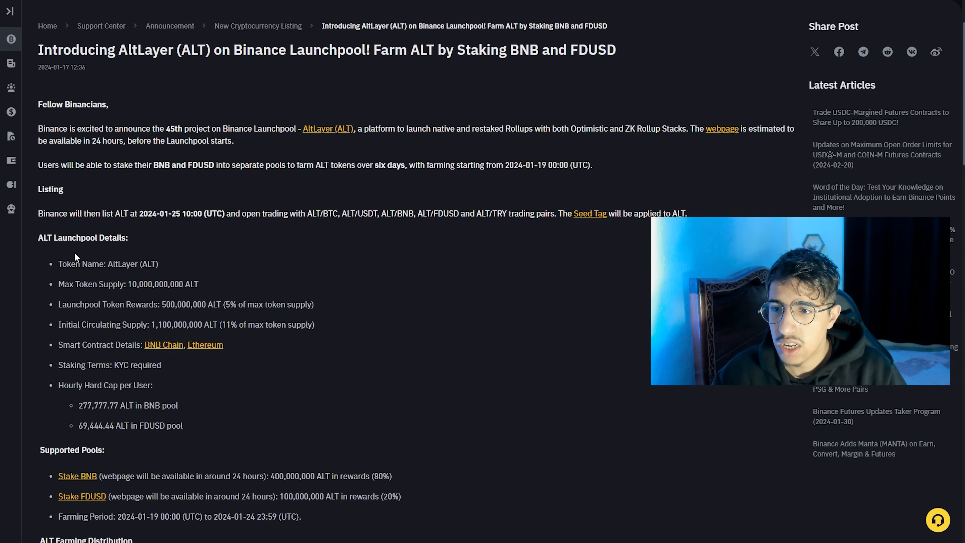
pyautogui.scroll(-3)
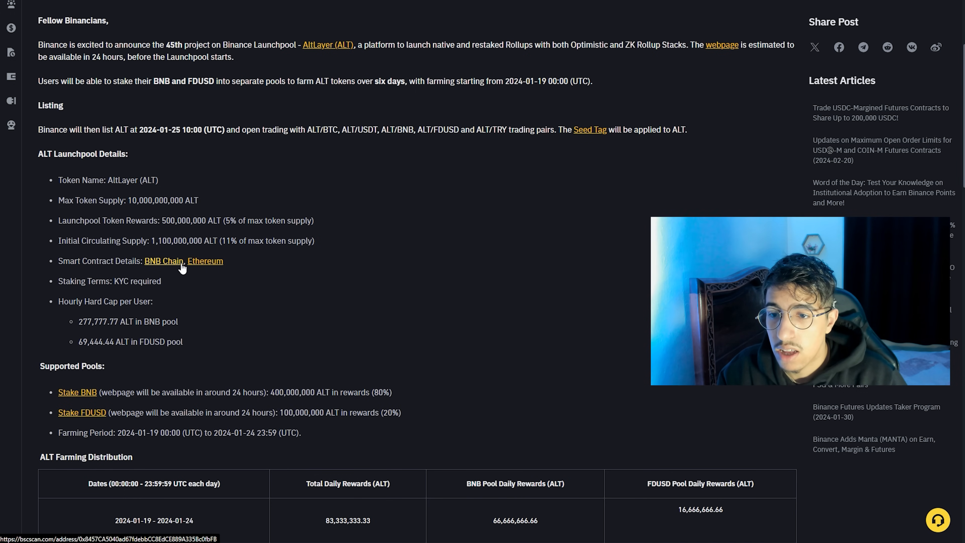
pyautogui.click(163, 260)
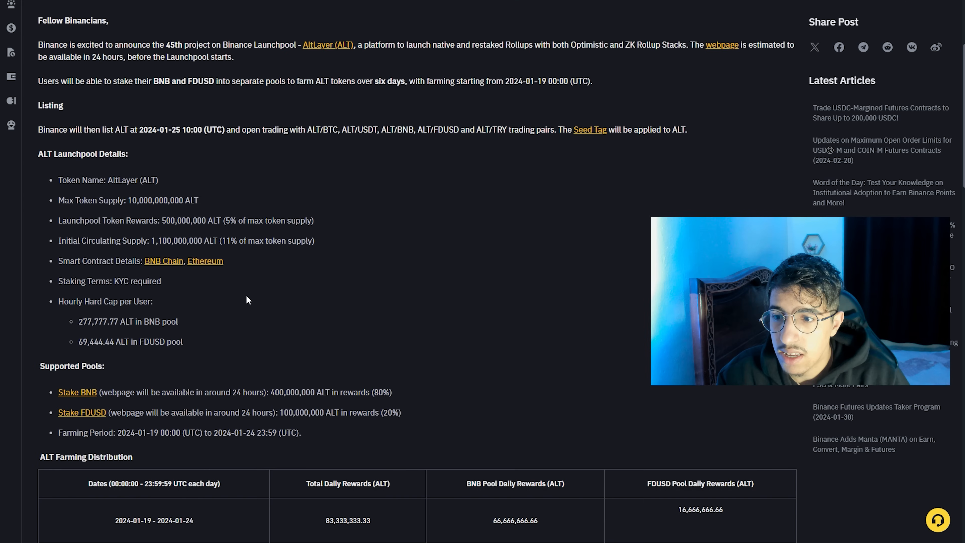
pyautogui.moveTo(106, 311)
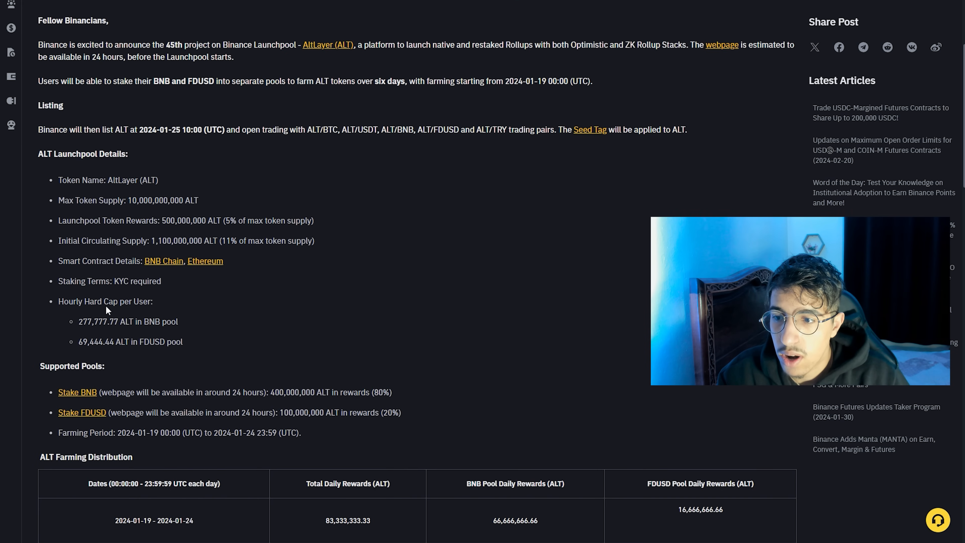
pyautogui.scroll(-3)
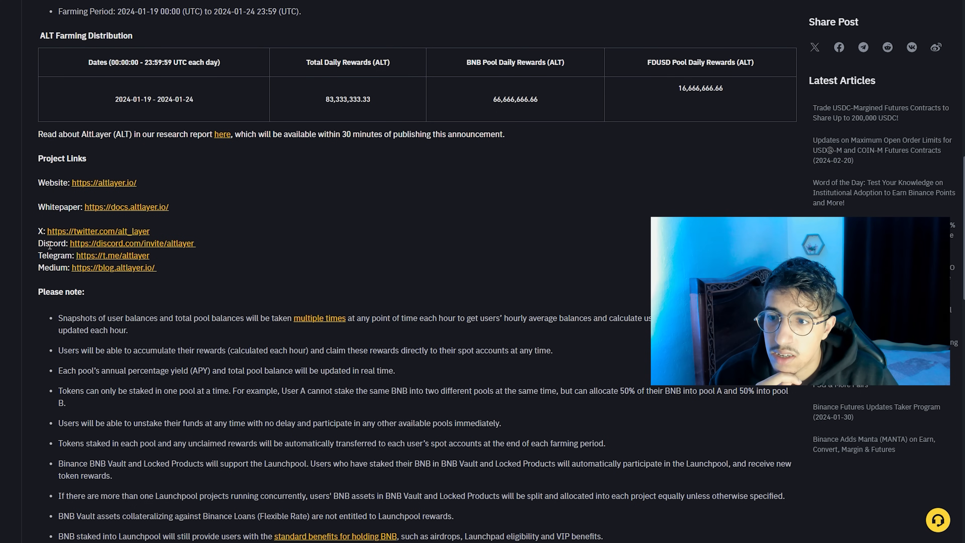
pyautogui.moveTo(113, 267)
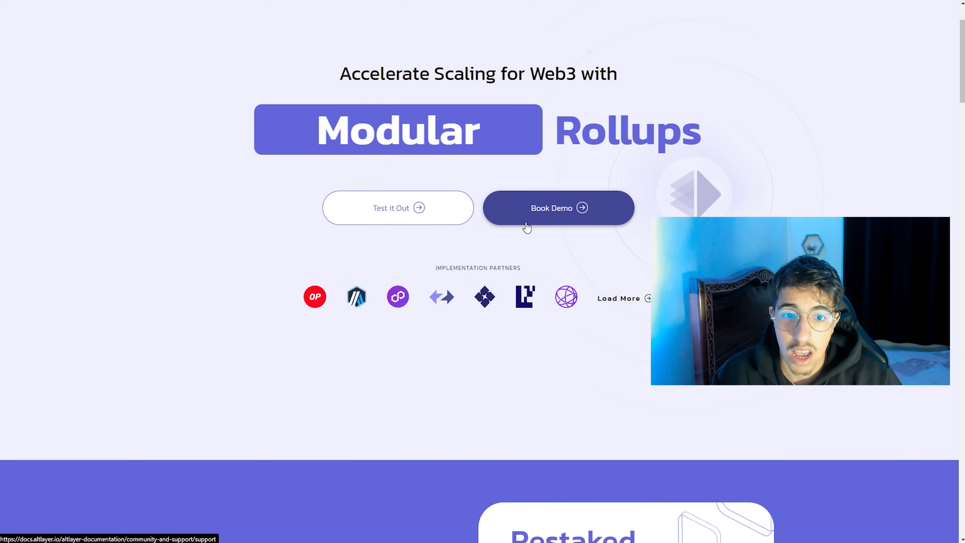
# Step: Browse the Explore the Ecosystem grid of rollup stacks and partner tiles on the AltLayer homepage
pyautogui.scroll(-3)
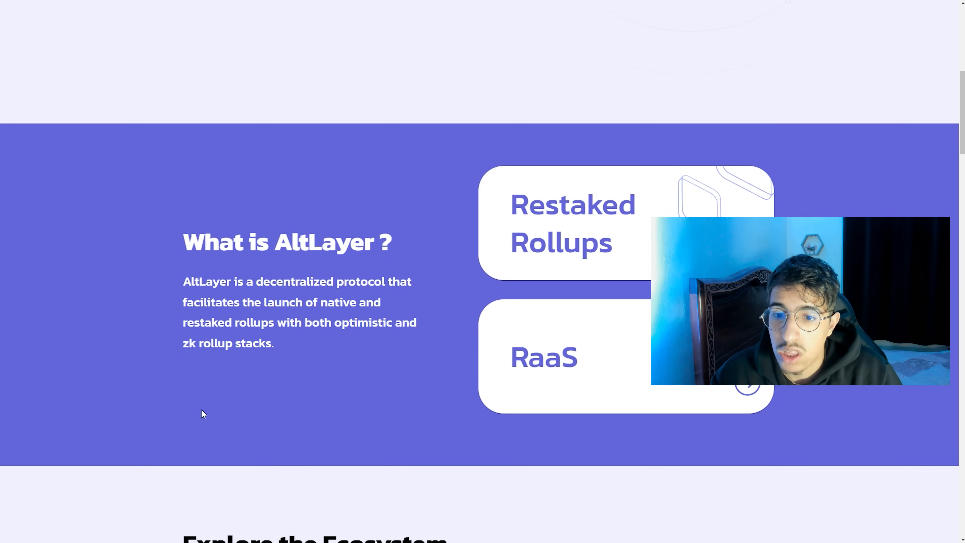
pyautogui.scroll(-3)
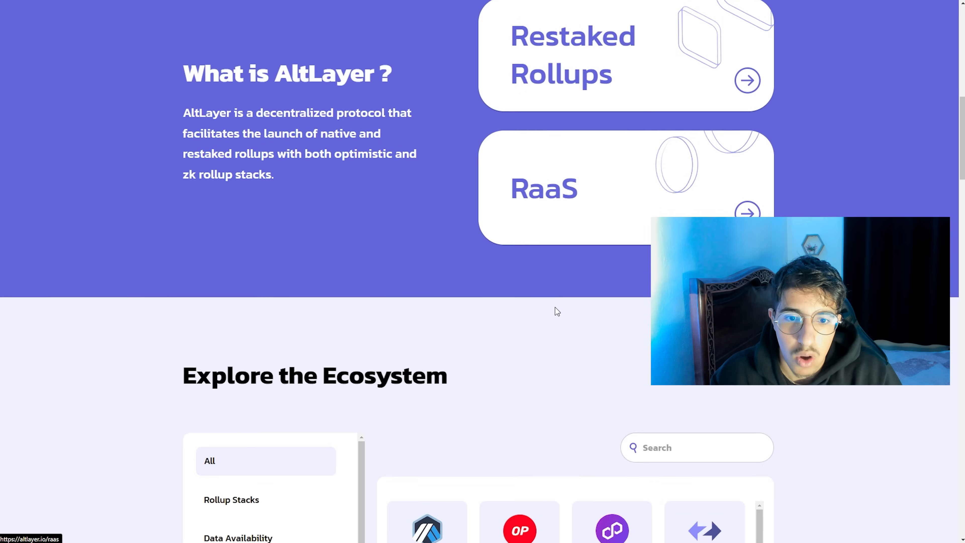
pyautogui.scroll(-3)
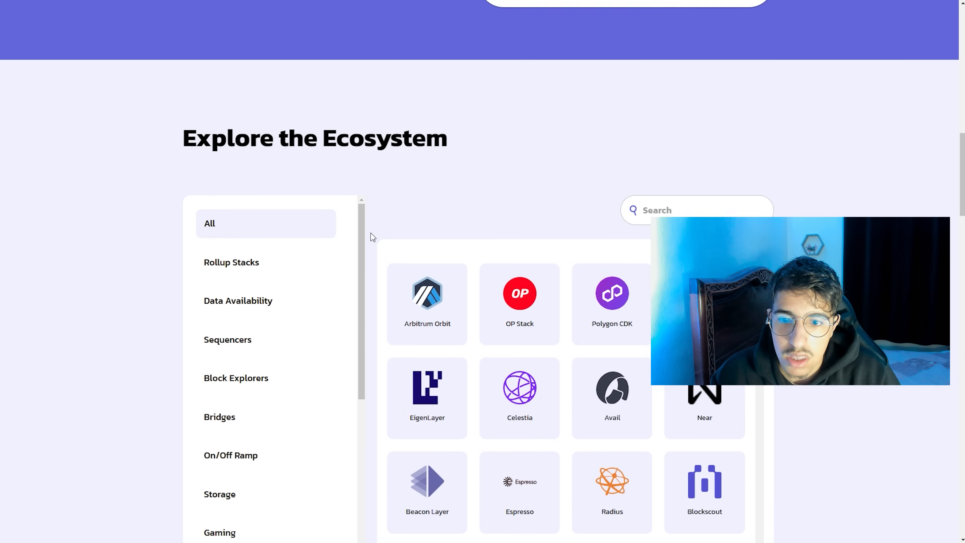
pyautogui.scroll(-3)
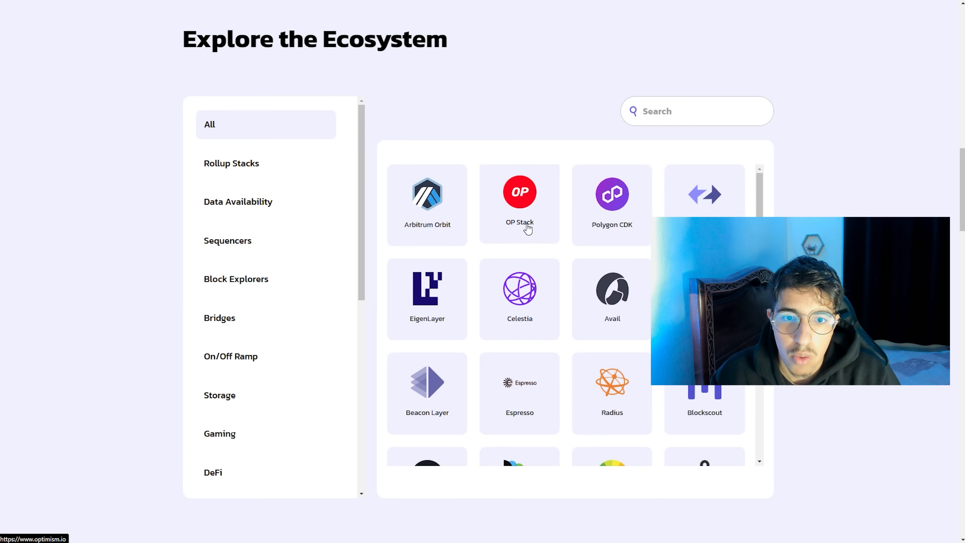
pyautogui.moveTo(625, 244)
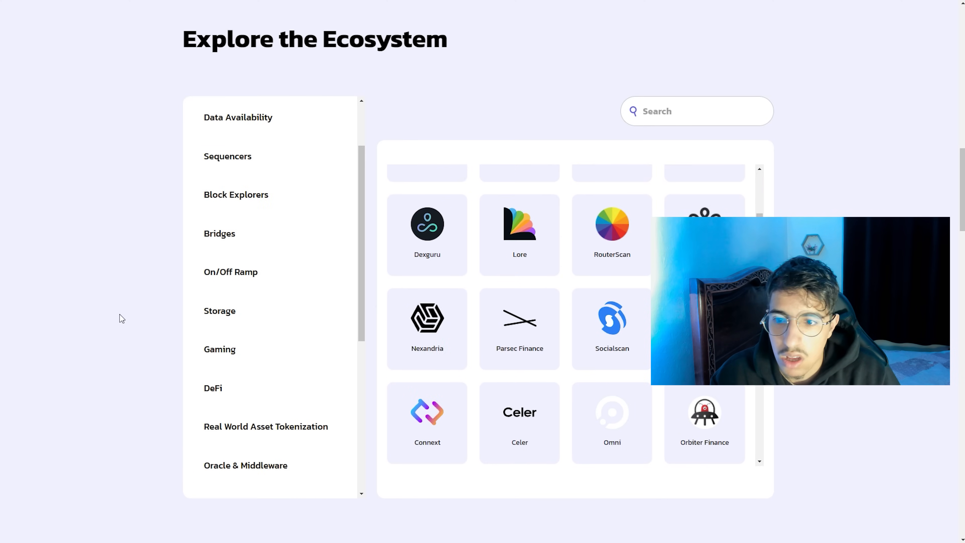
pyautogui.scroll(-3)
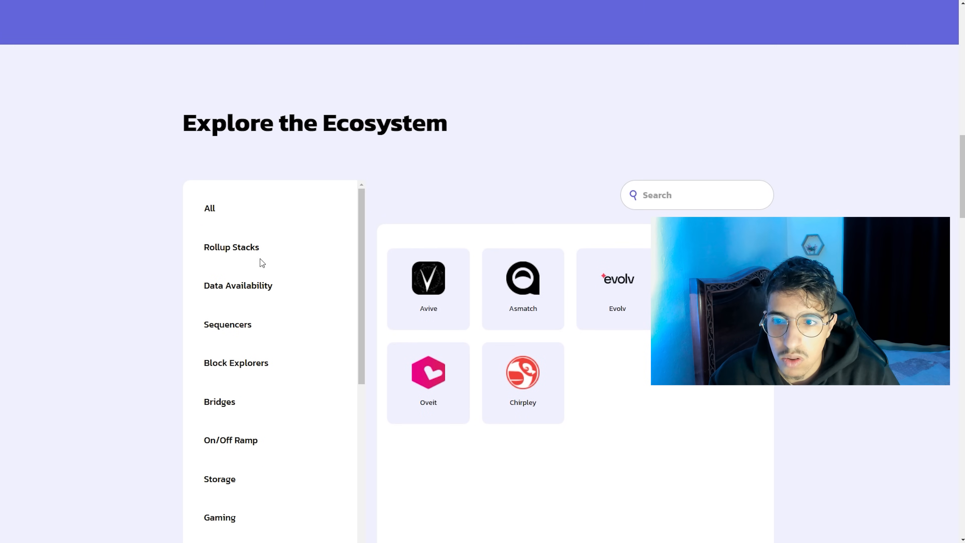
pyautogui.scroll(-3)
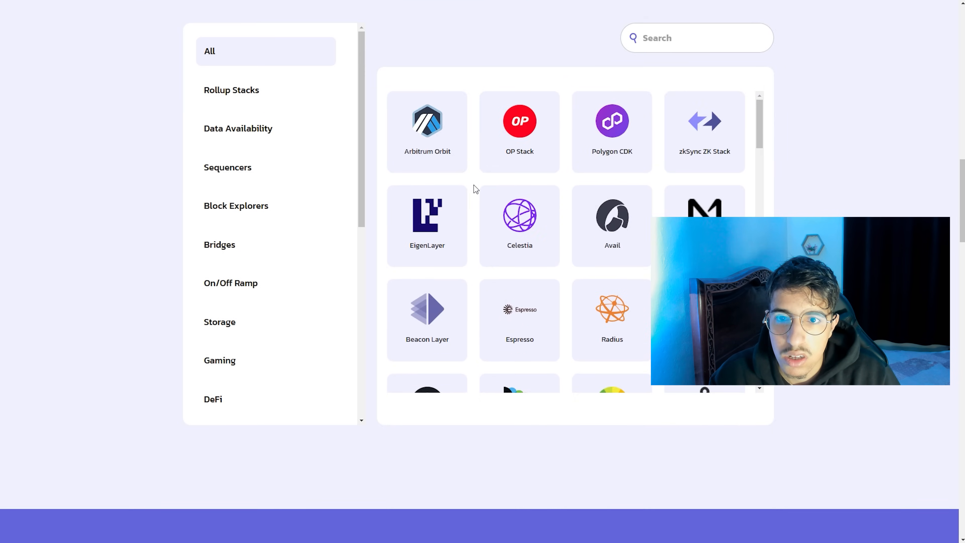
# Step: Bring the Backed by the Best section with backing funds and individual investors into view
pyautogui.scroll(-3)
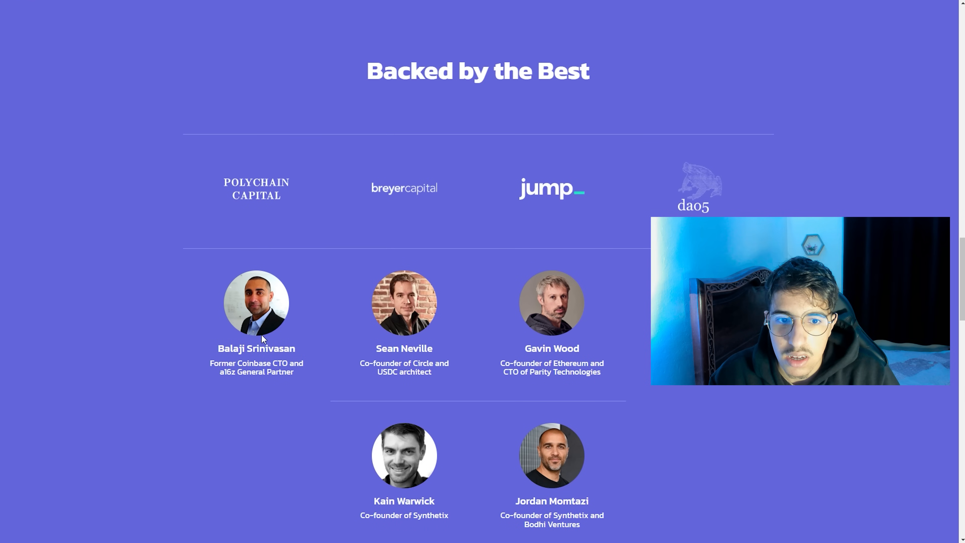
pyautogui.scroll(-3)
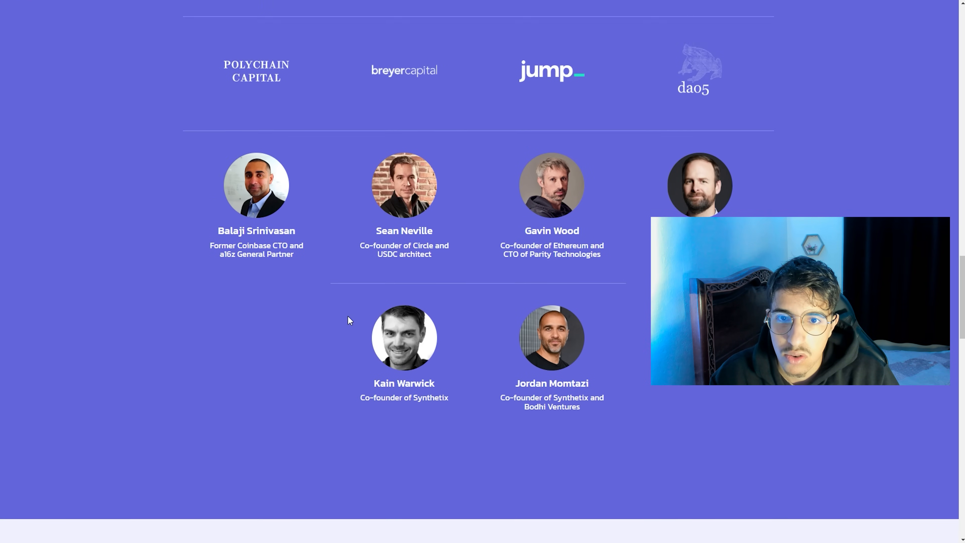
pyautogui.scroll(-3)
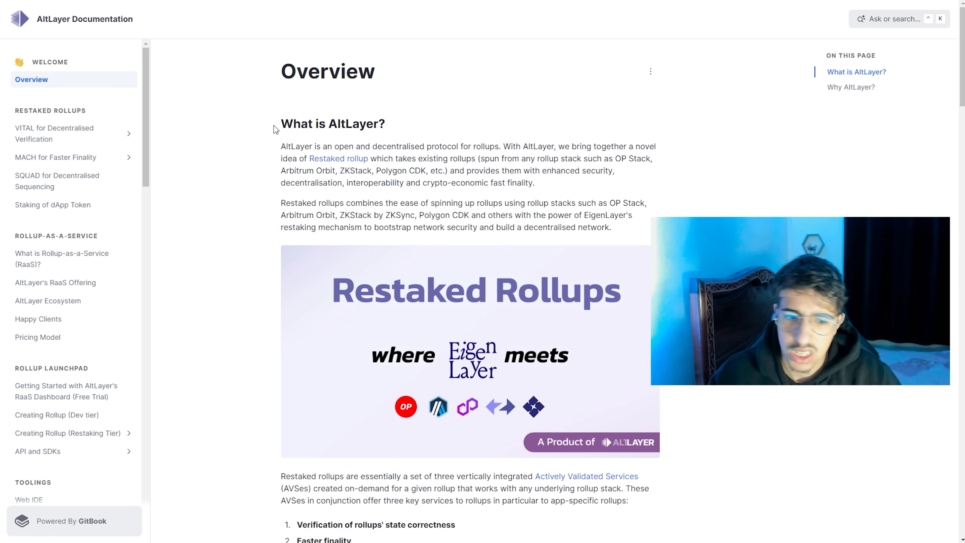
pyautogui.moveTo(65, 134)
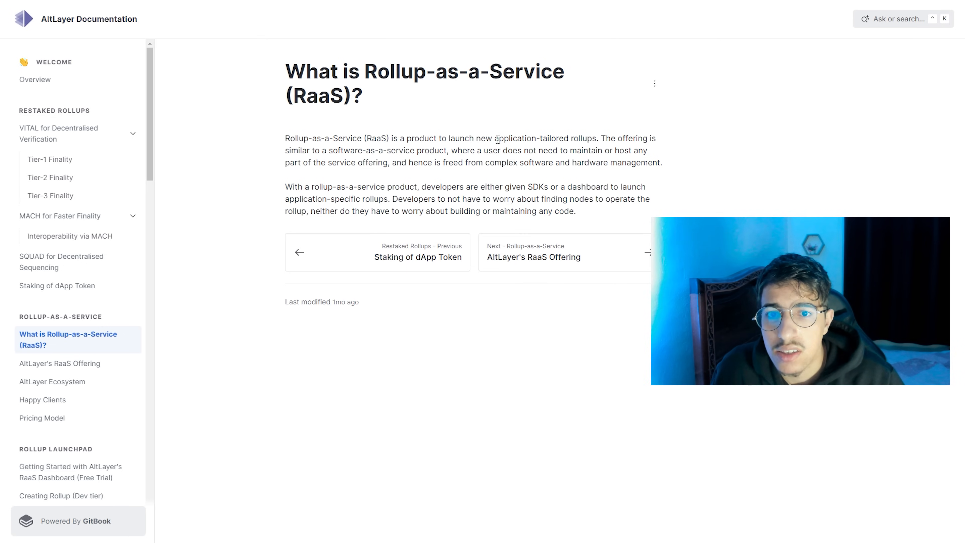
# Step: Open the 'What is Rollup-as-a-Service (RaaS)?' documentation page from the sidebar
pyautogui.rightClick(557, 171)
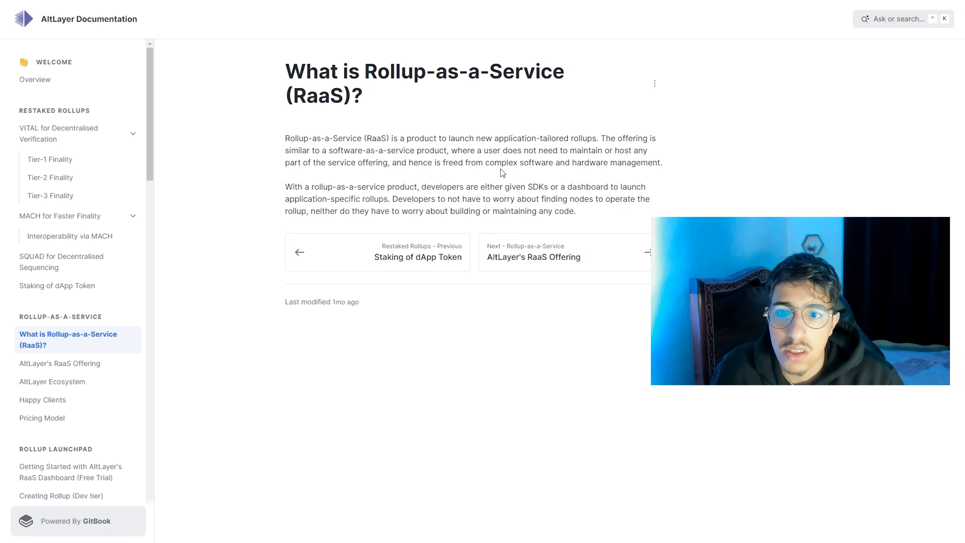
pyautogui.moveTo(396, 172)
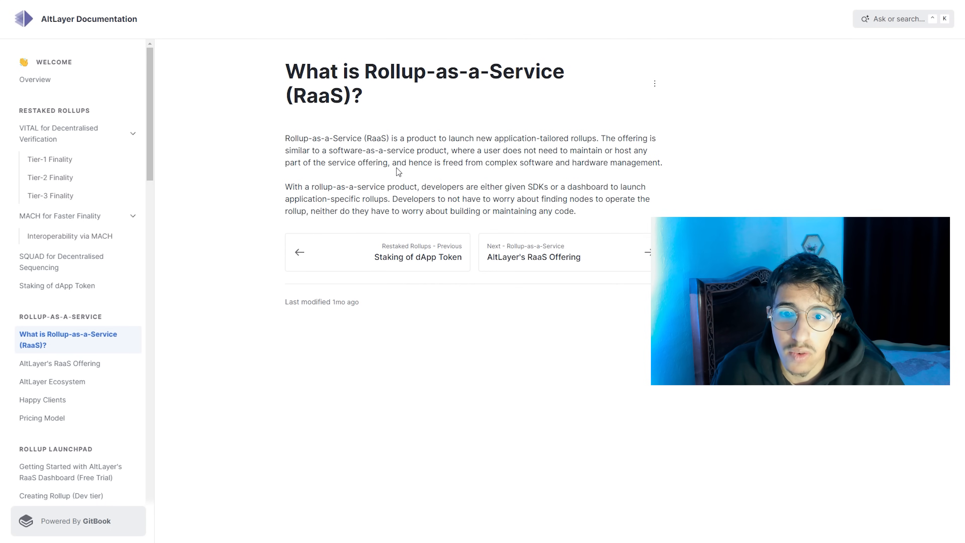
pyautogui.moveTo(419, 173)
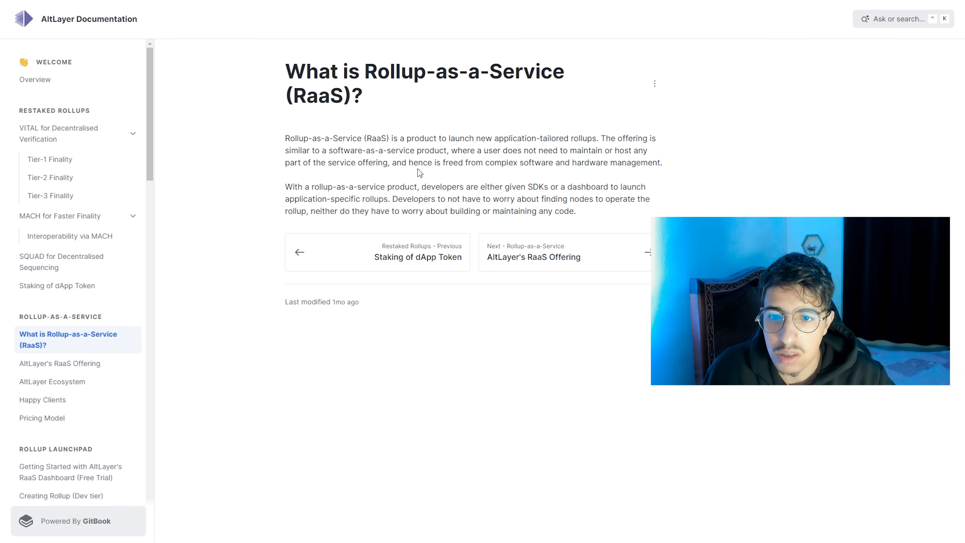
pyautogui.moveTo(266, 119)
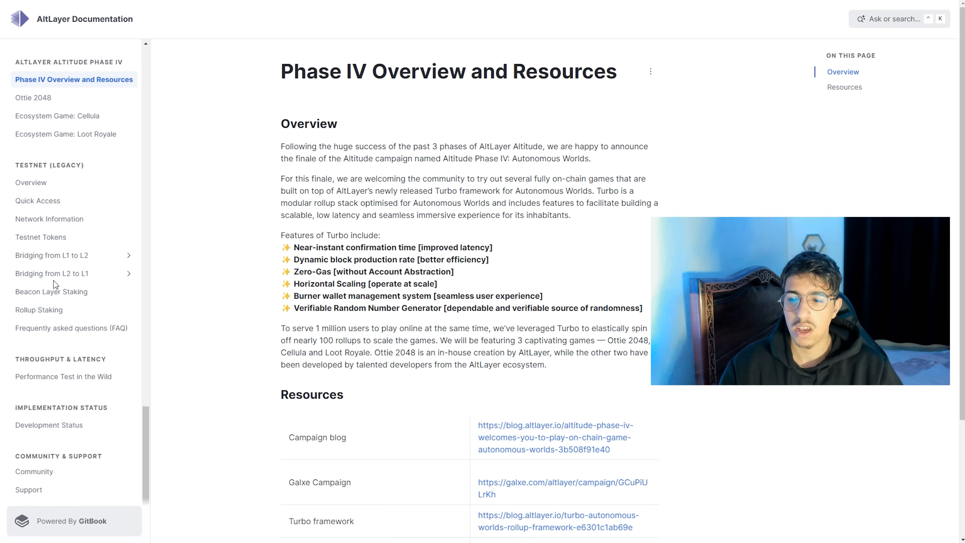
# Step: Reach the 'Phase IV Overview and Resources' entry under AltLayer Altitude Phase IV in the sidebar
pyautogui.scroll(-3)
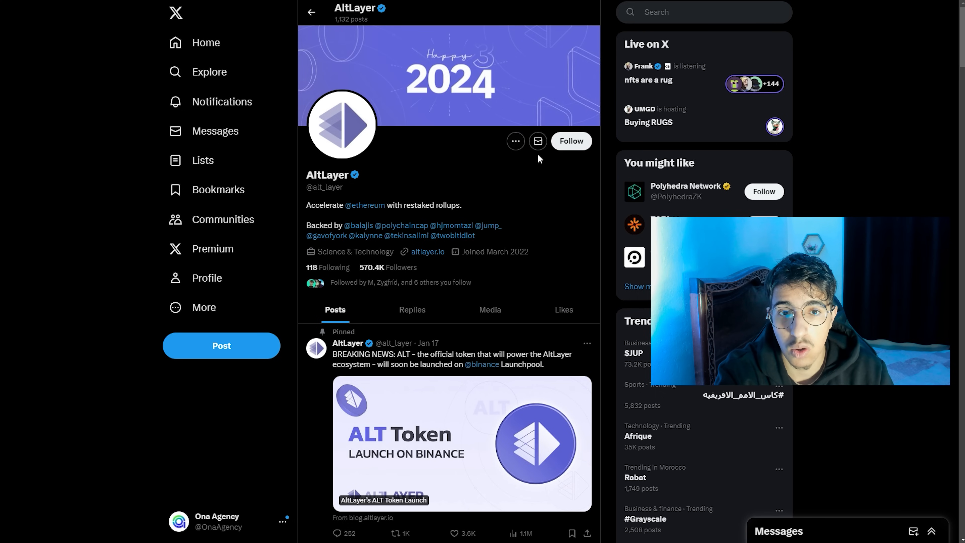
pyautogui.click(570, 140)
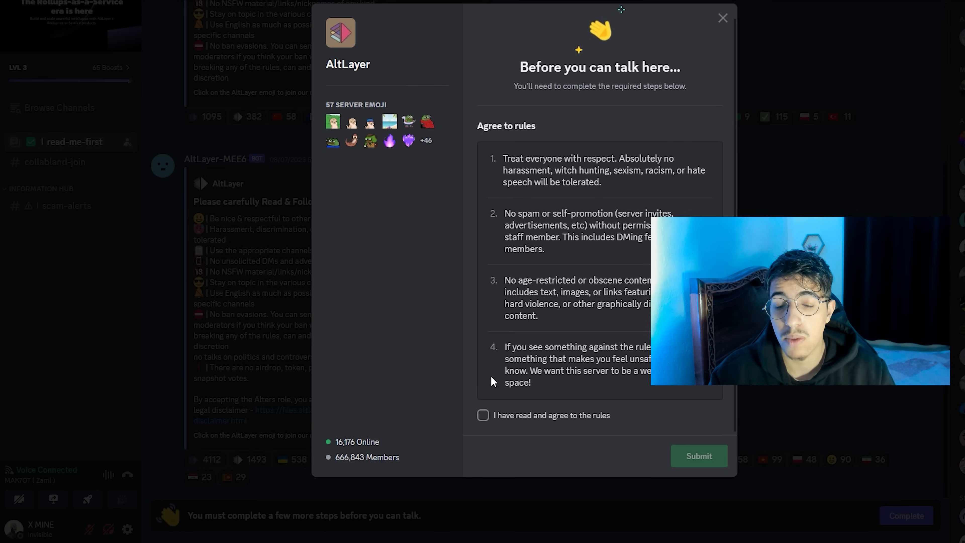
# Step: Accept the AltLayer Discord server rules and open the #general channel
pyautogui.click(483, 415)
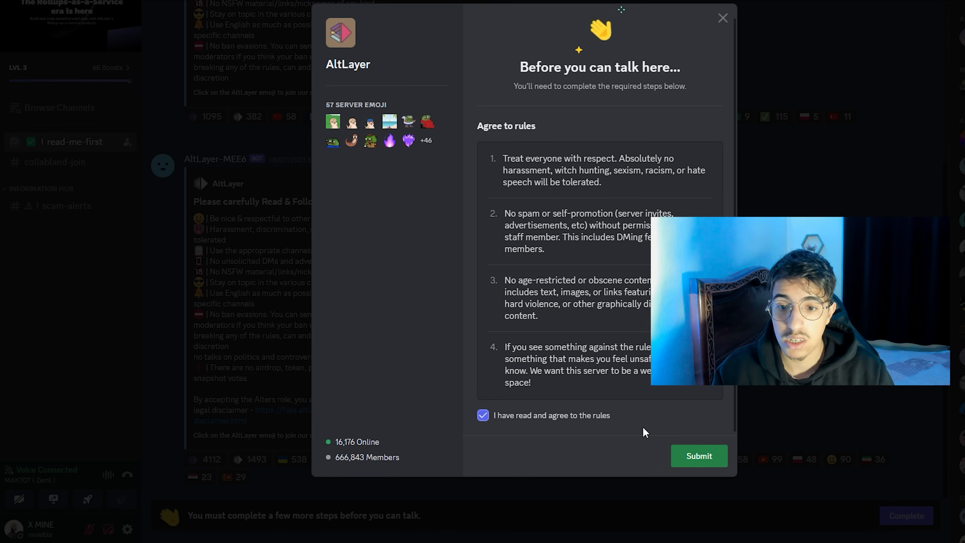
pyautogui.click(698, 456)
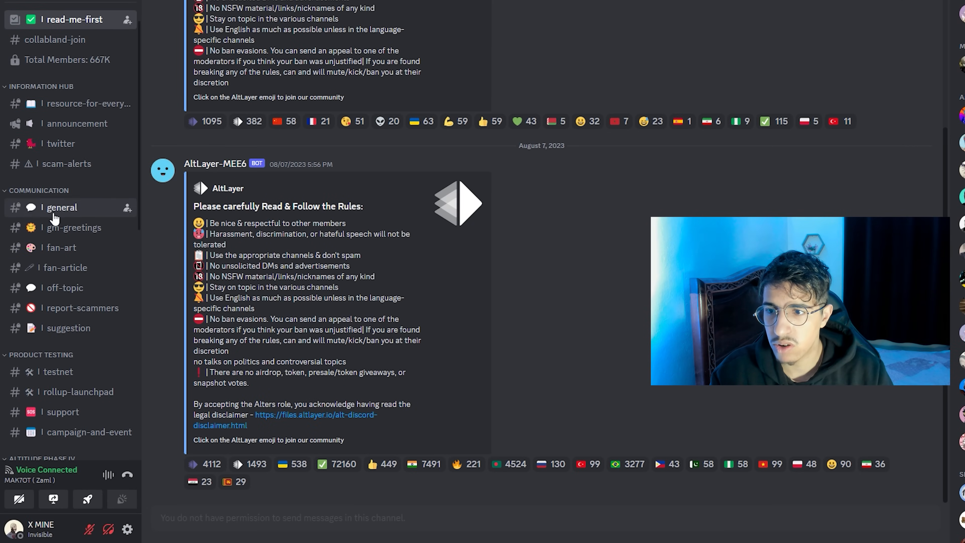
pyautogui.click(61, 208)
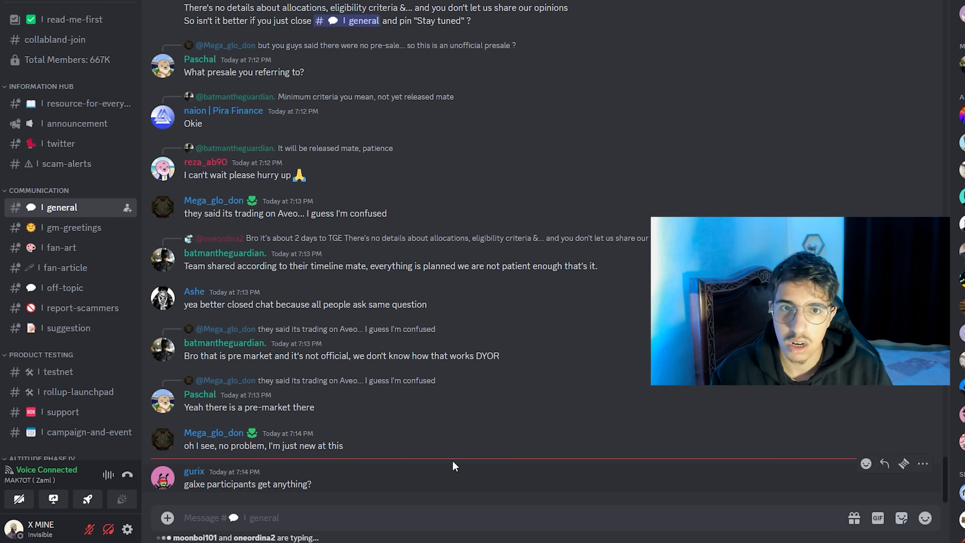